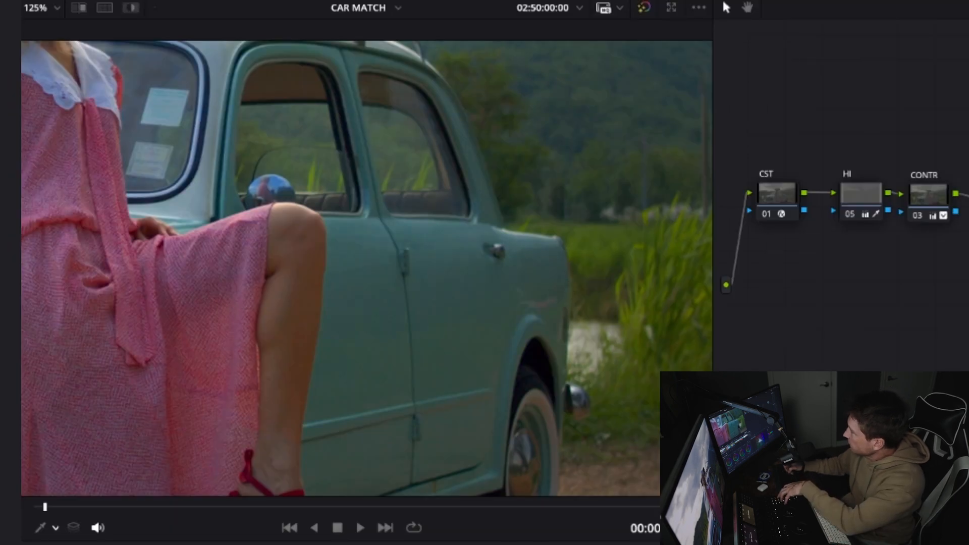
{"action": "mouse_move", "coordinate": [410, 216]}
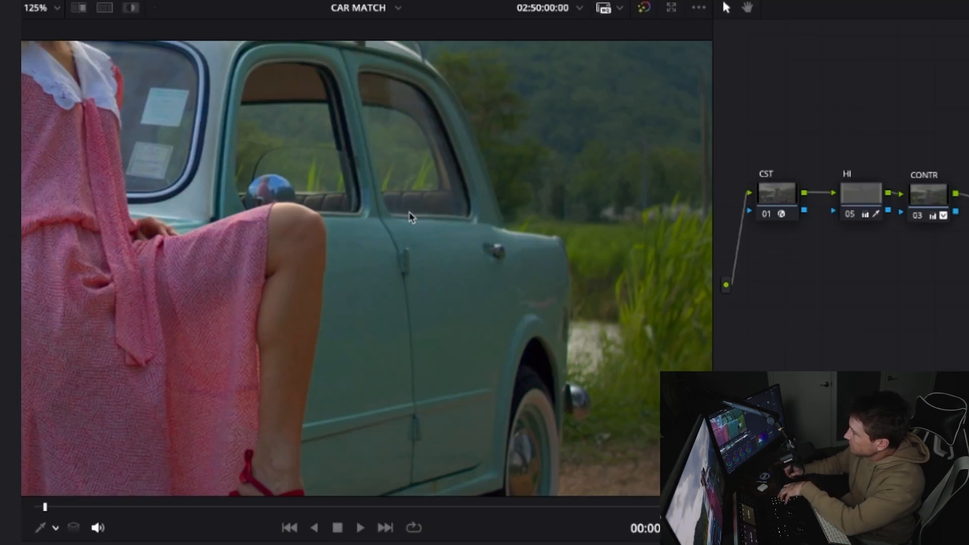
{"action": "mouse_move", "coordinate": [474, 260]}
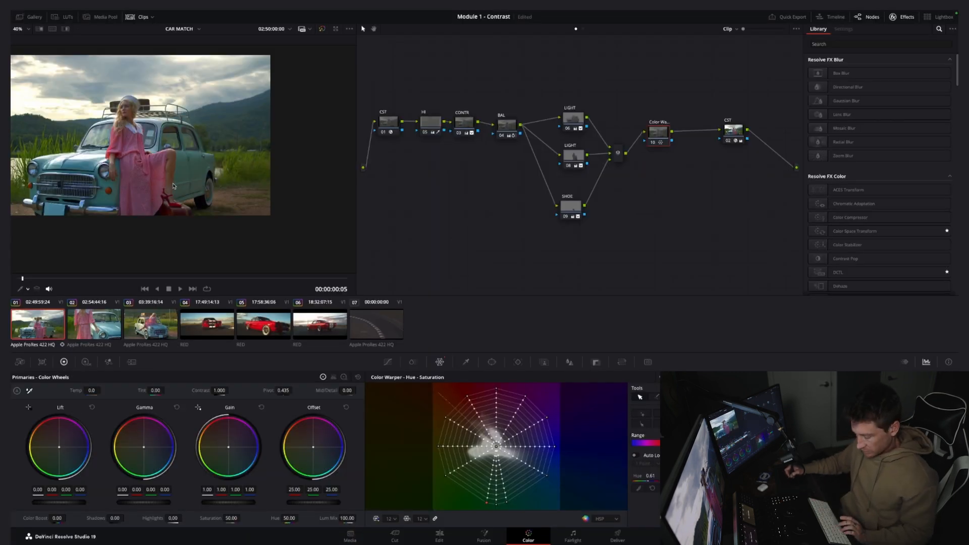
Compare the node trees of clips 01, 02 and 03, landing back on the close-up second clip
{"action": "left_click", "coordinate": [94, 325]}
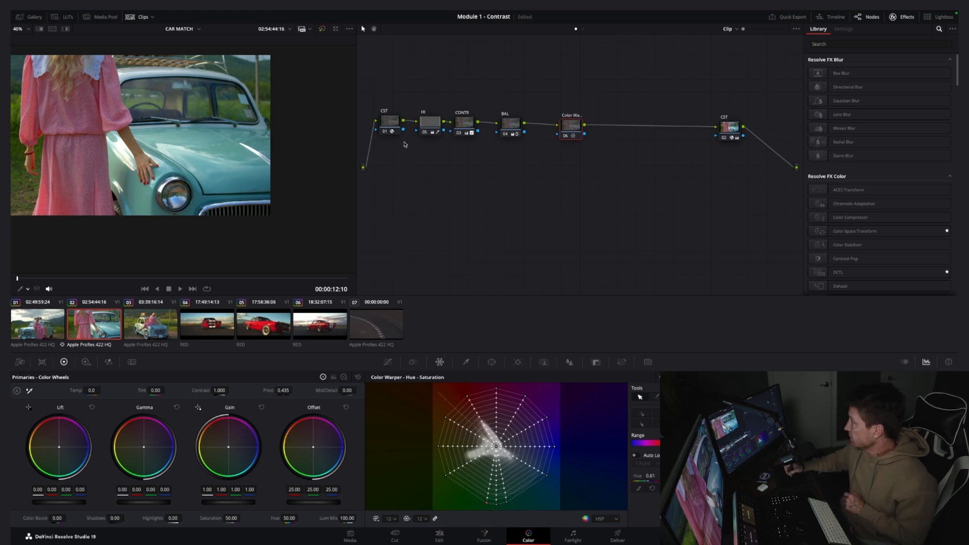
{"action": "left_click", "coordinate": [36, 325]}
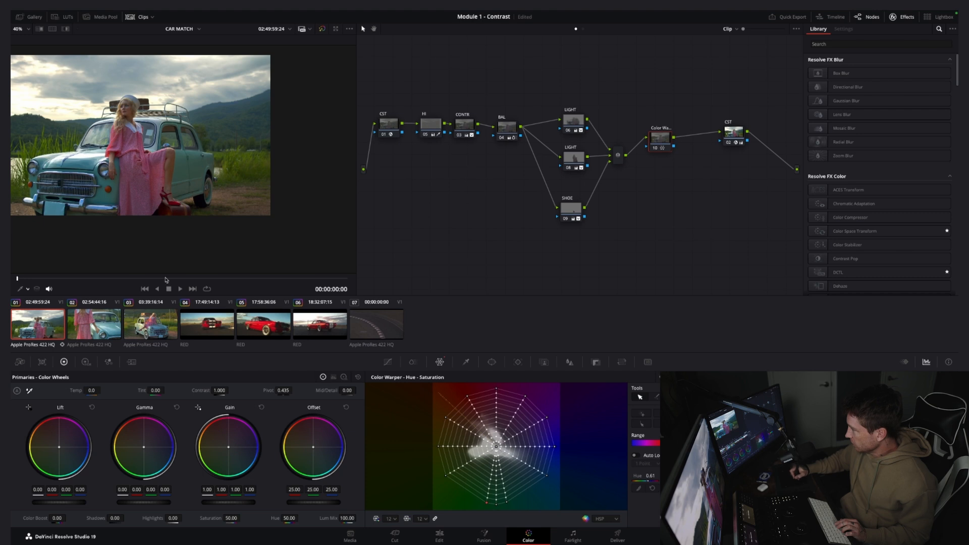
{"action": "left_click", "coordinate": [94, 325]}
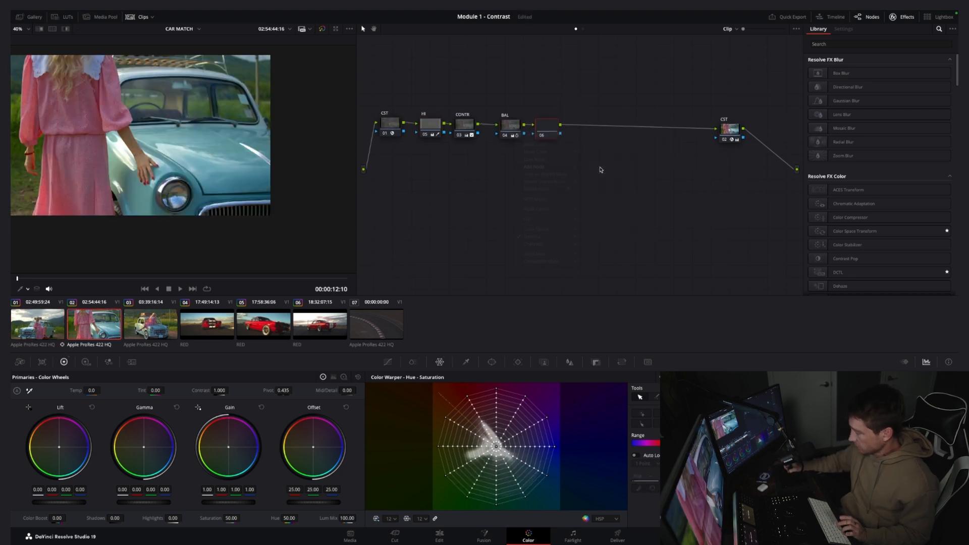
{"action": "left_click", "coordinate": [150, 324]}
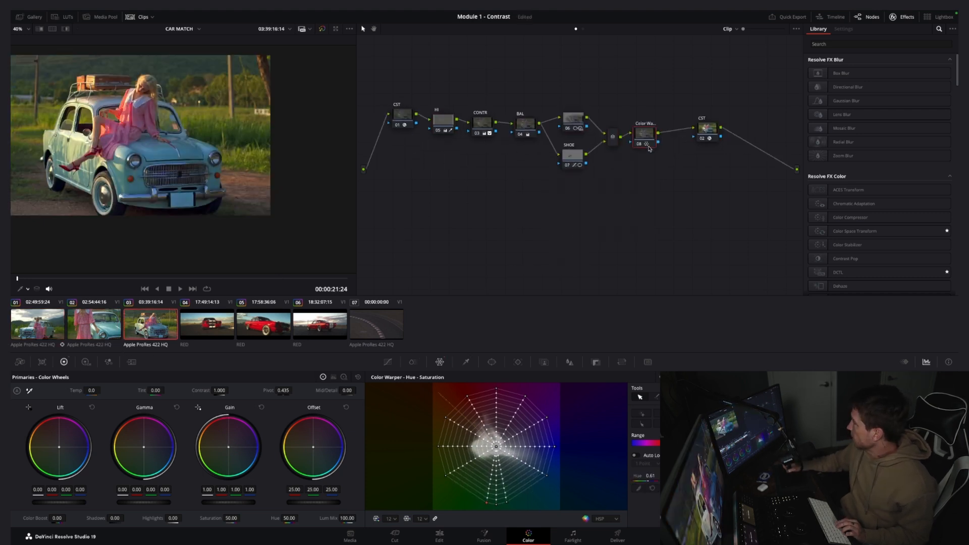
{"action": "left_click", "coordinate": [644, 134]}
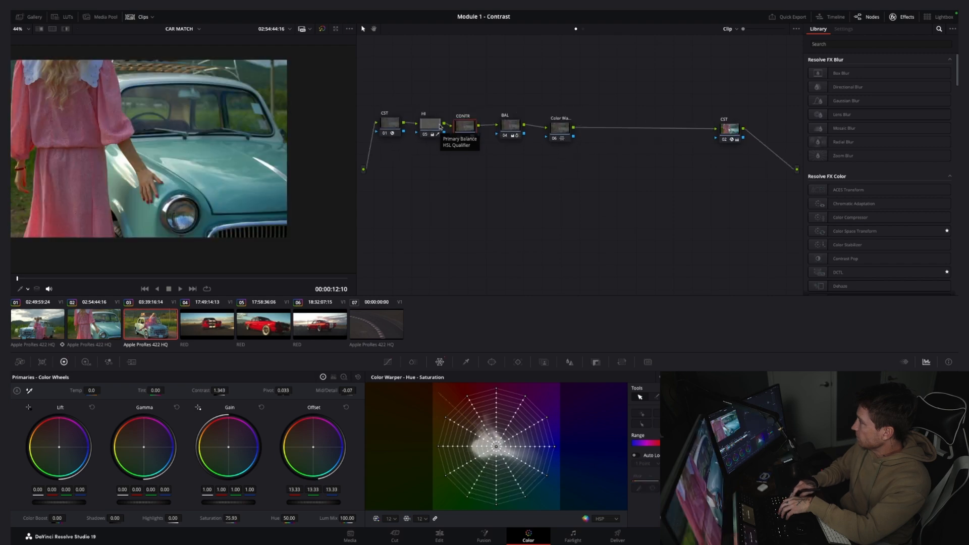
Check the third car clip's grade, then load clip 01 with its Color Warper before the output CST
{"action": "left_click", "coordinate": [151, 324]}
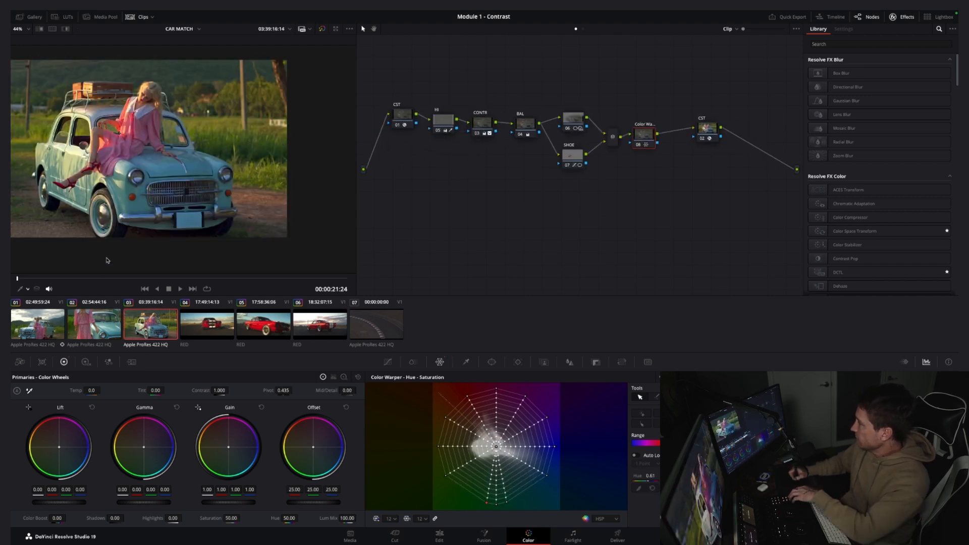
{"action": "left_click", "coordinate": [37, 325]}
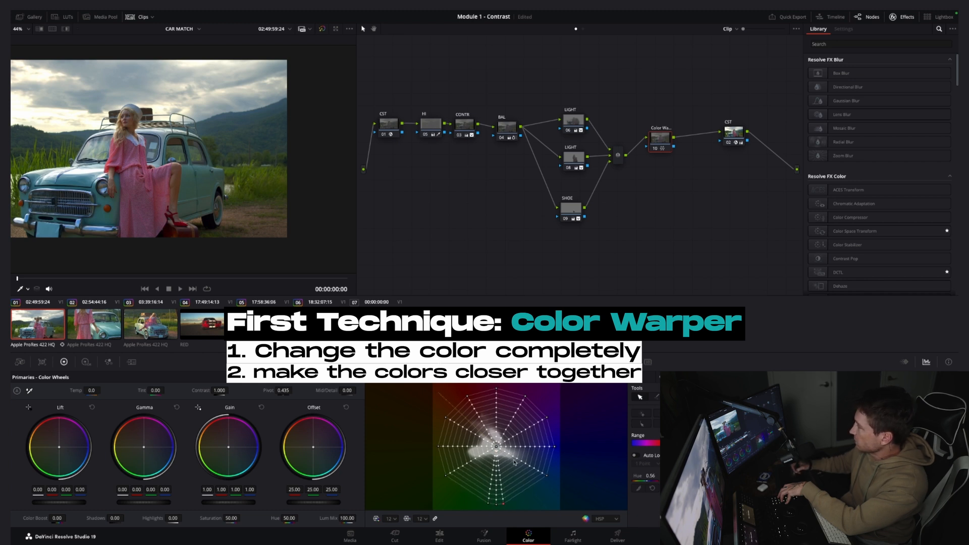
Load the second car clip's node tree showing its Color Warper after the balance node
{"action": "left_click", "coordinate": [660, 136]}
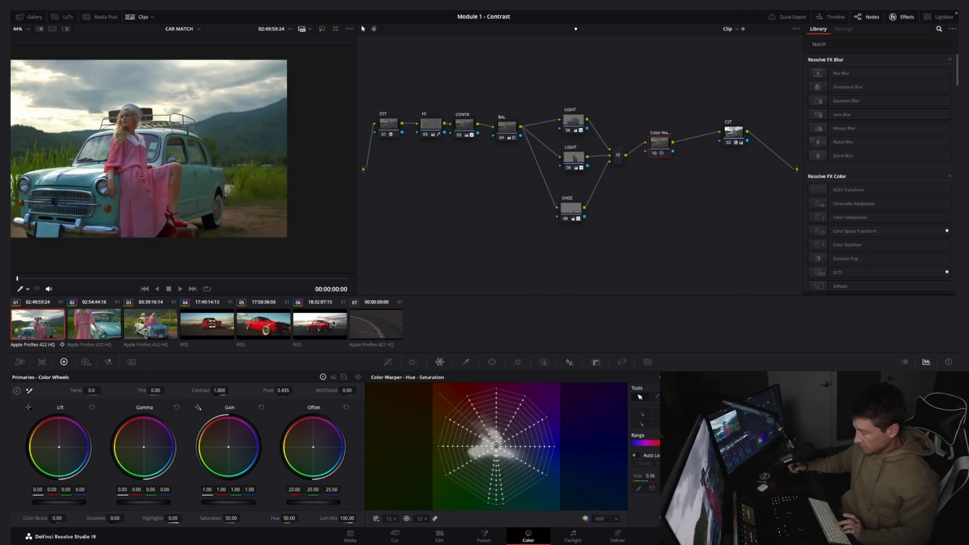
{"action": "left_click", "coordinate": [95, 323]}
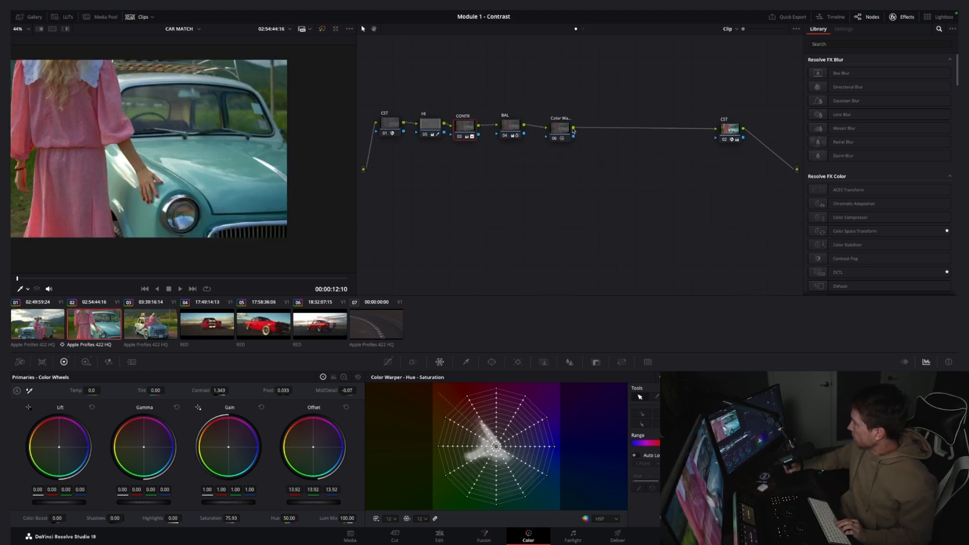